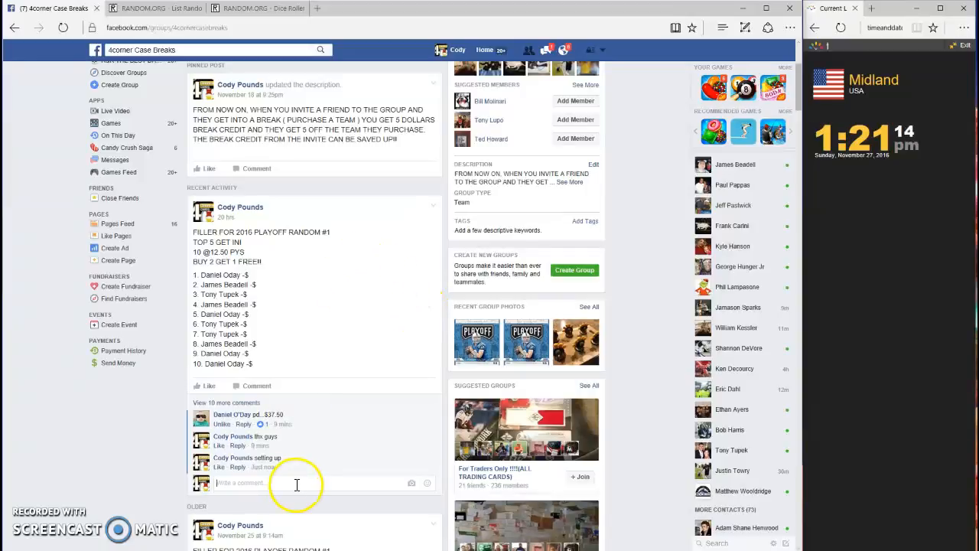
- Comment 'LIVE' under the playoff filler post, glancing at the randomizer and dice roller tabs
type("Li")
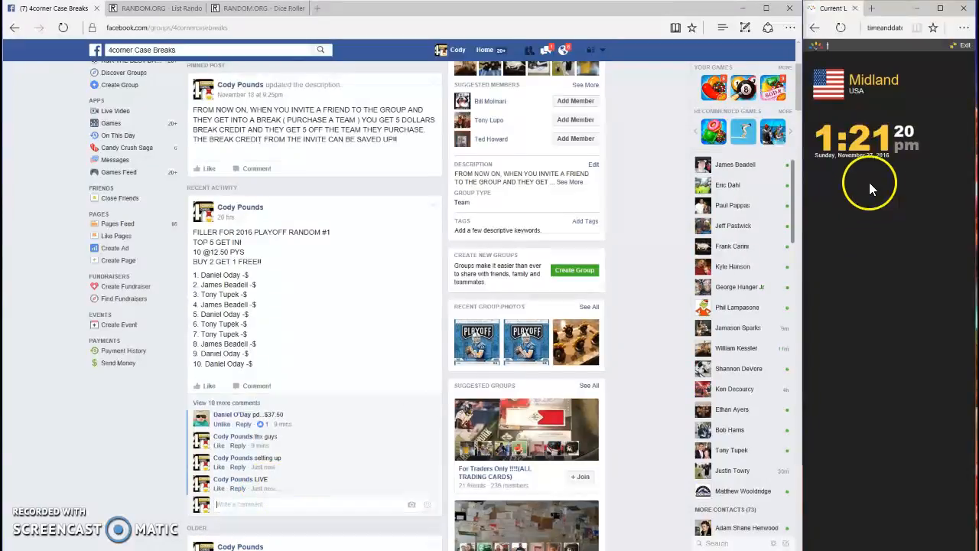
left_click(153, 8)
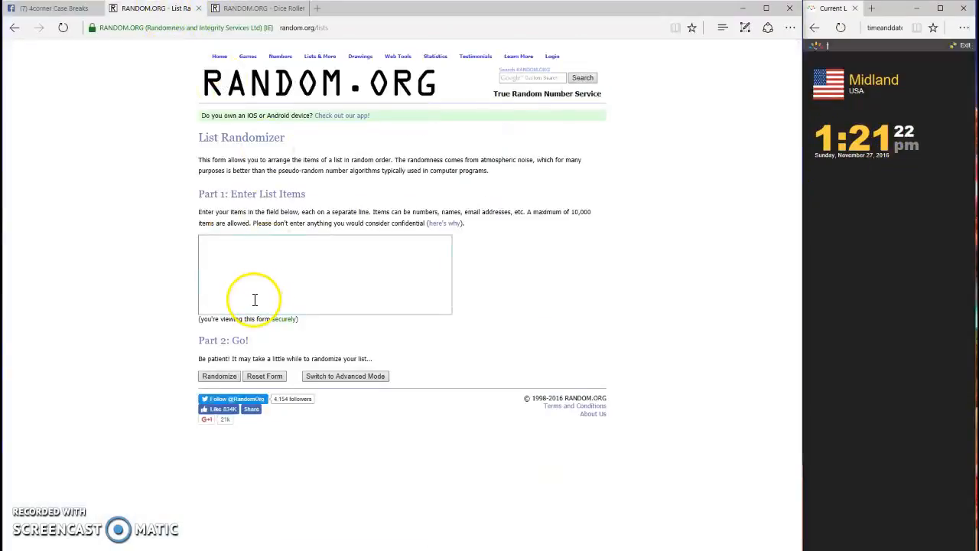
left_click(256, 8)
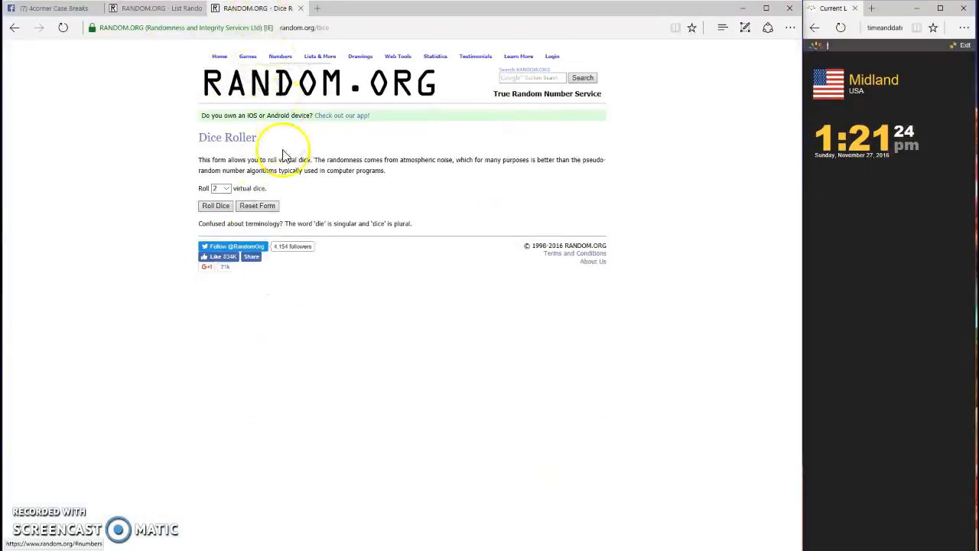
left_click(50, 8)
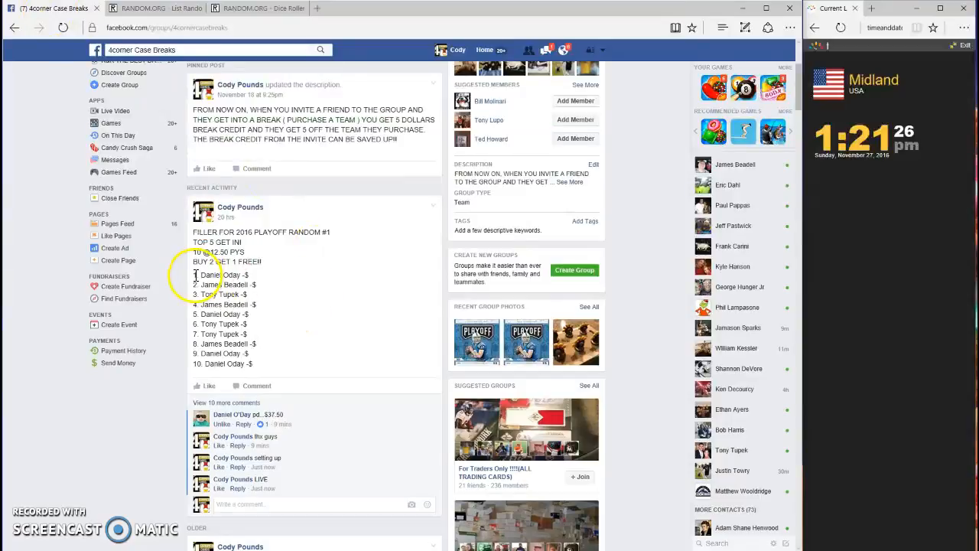
- Paste the post's ten-name list into the List Randomizer and roll two dice (1 and 5)
left_click_drag(197, 275, 256, 364)
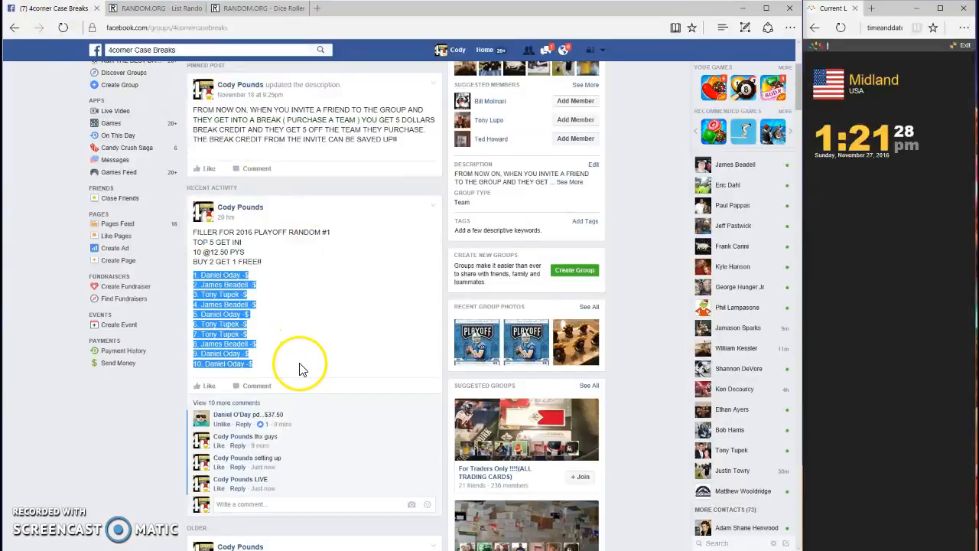
left_click(149, 8)
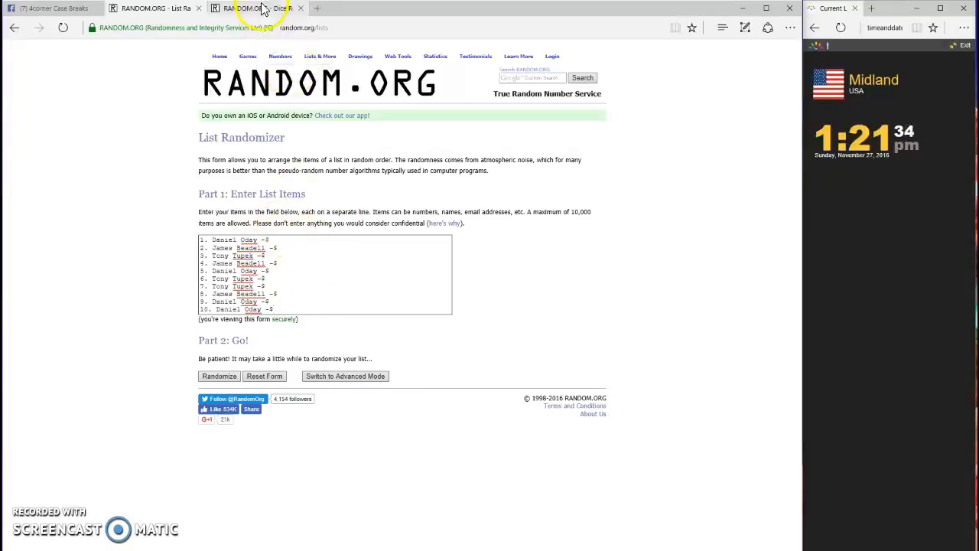
left_click(256, 7)
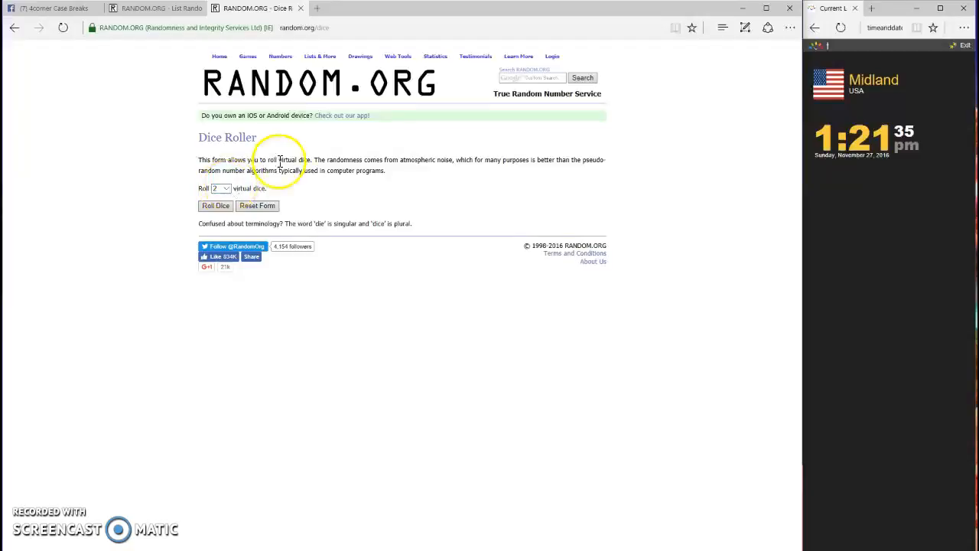
left_click(216, 205)
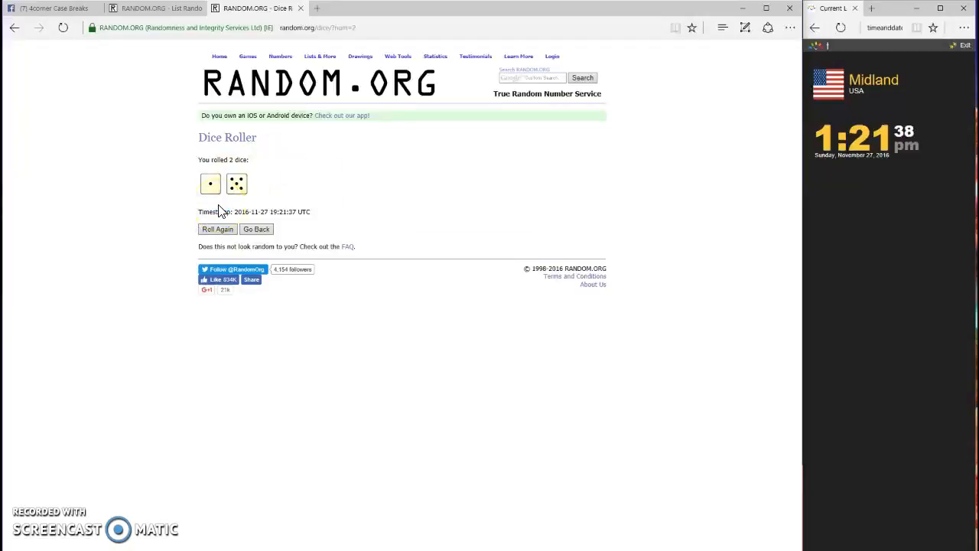
left_click(153, 8)
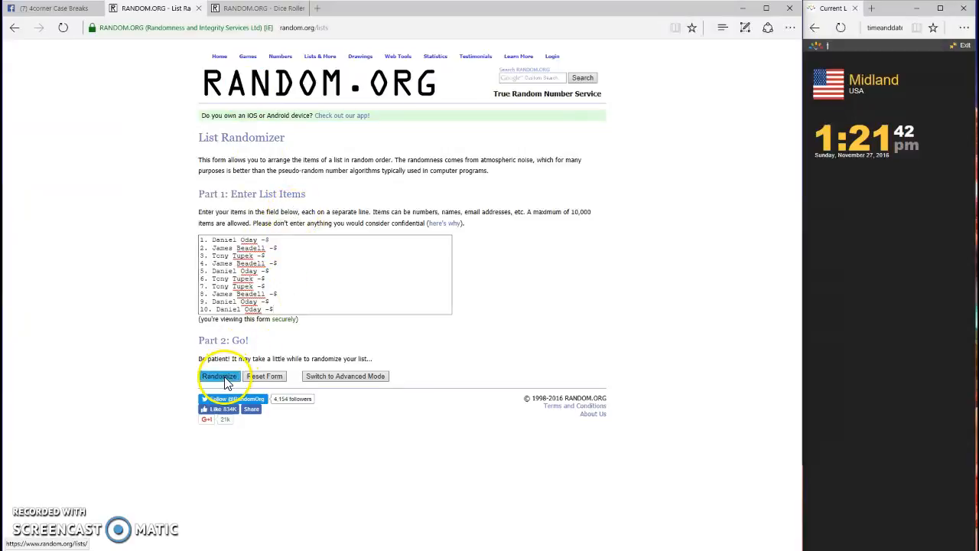
left_click(220, 376)
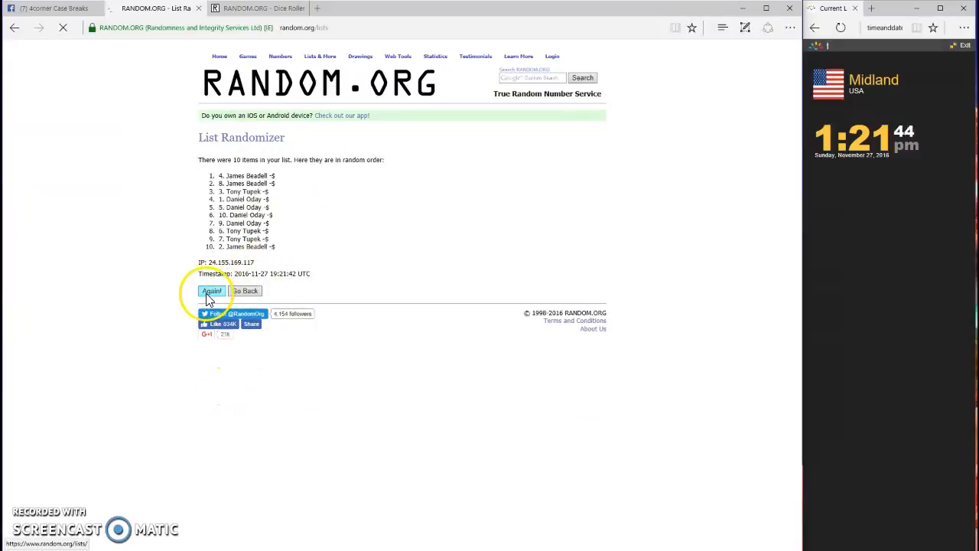
left_click(212, 291)
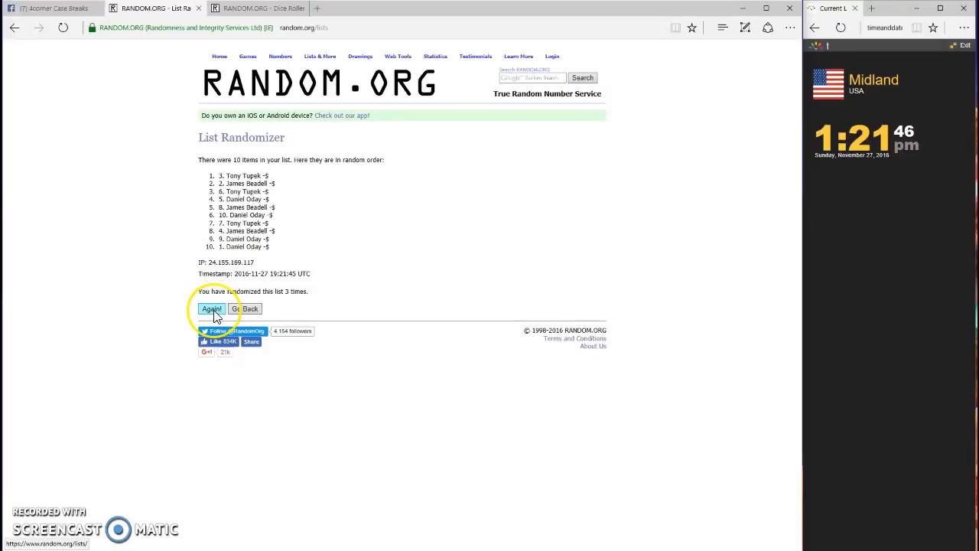
left_click(212, 308)
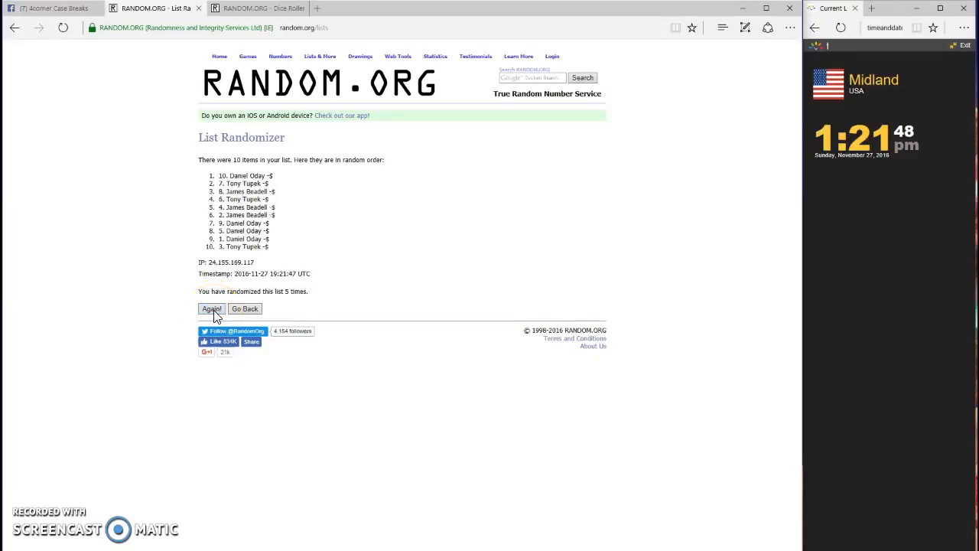
left_click(211, 308)
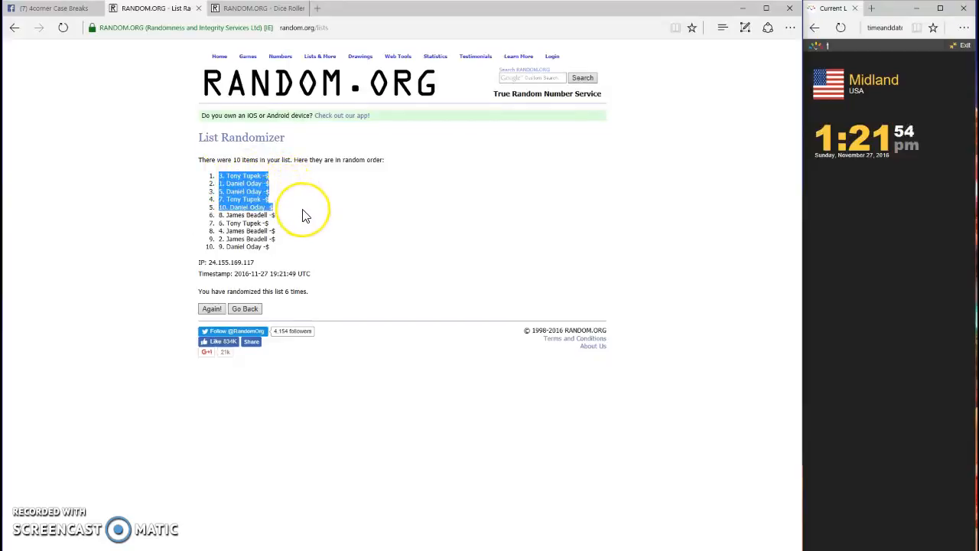
mouse_move(305, 215)
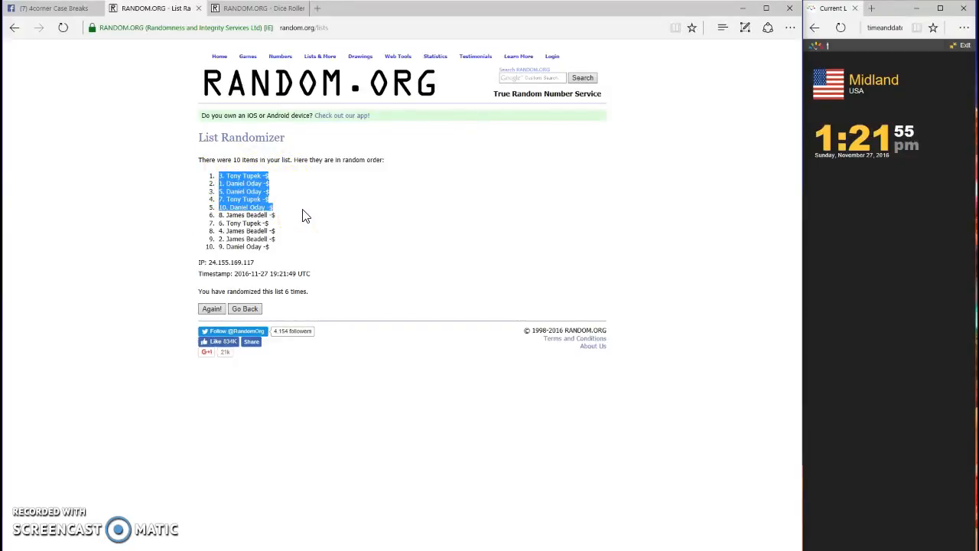
mouse_move(266, 201)
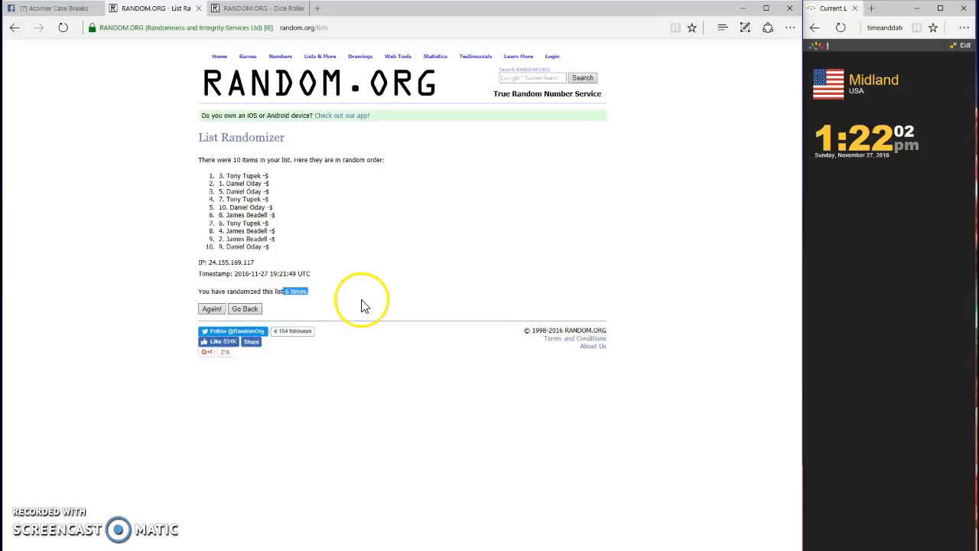
left_click(257, 8)
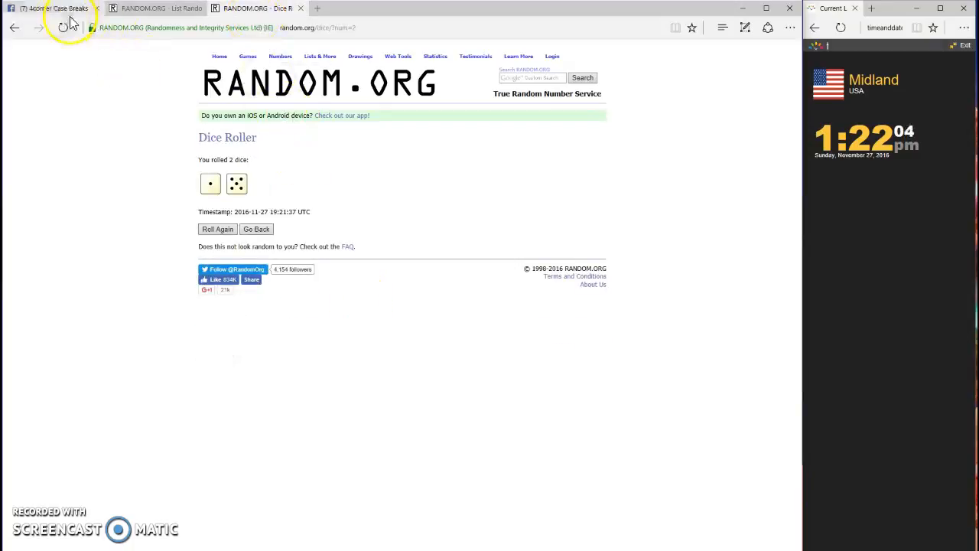
- Post a 'DONE' comment in the Facebook group thread below 'LIVE'
left_click(46, 9)
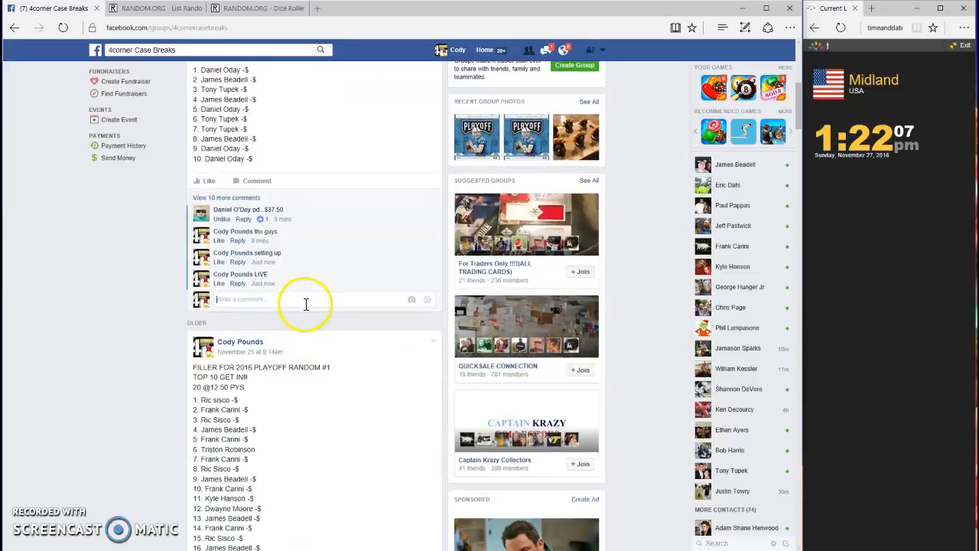
type("DONE")
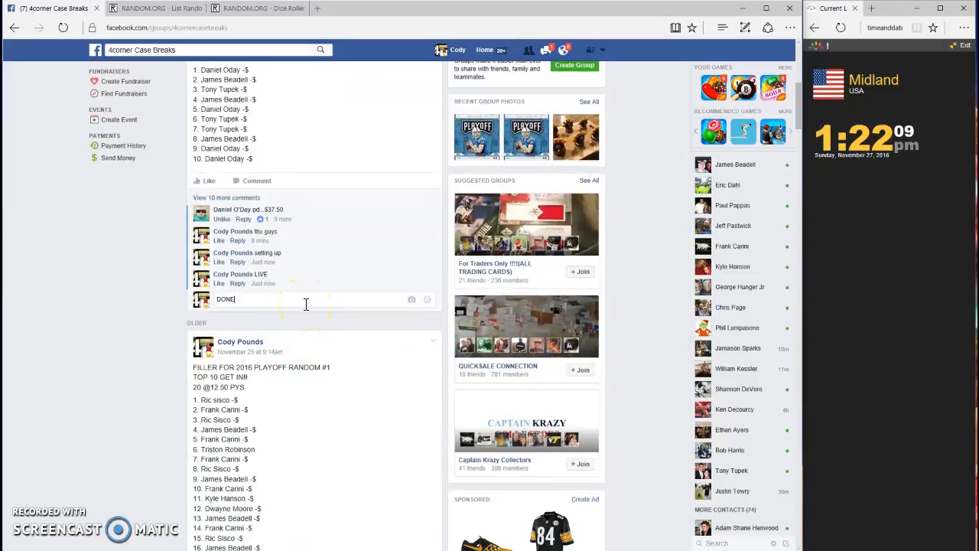
key("Return")
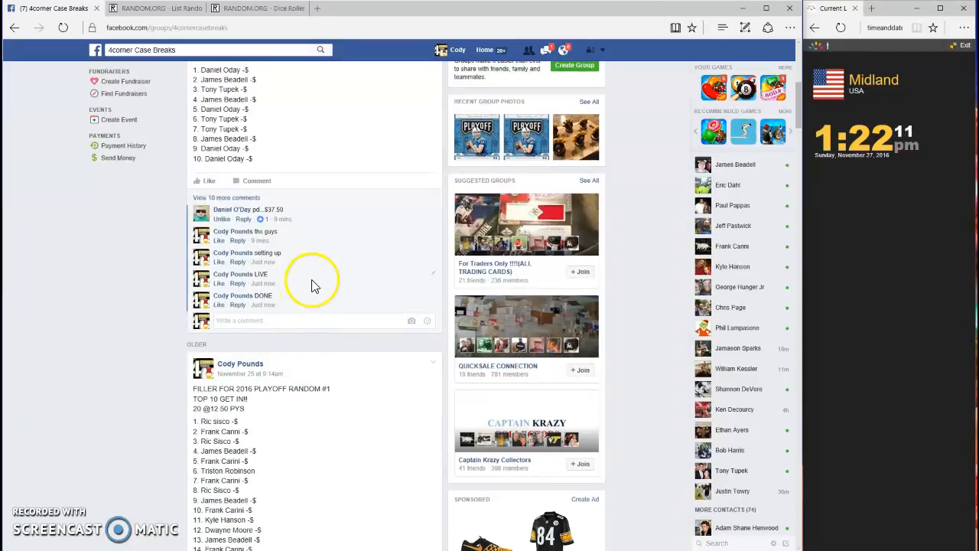